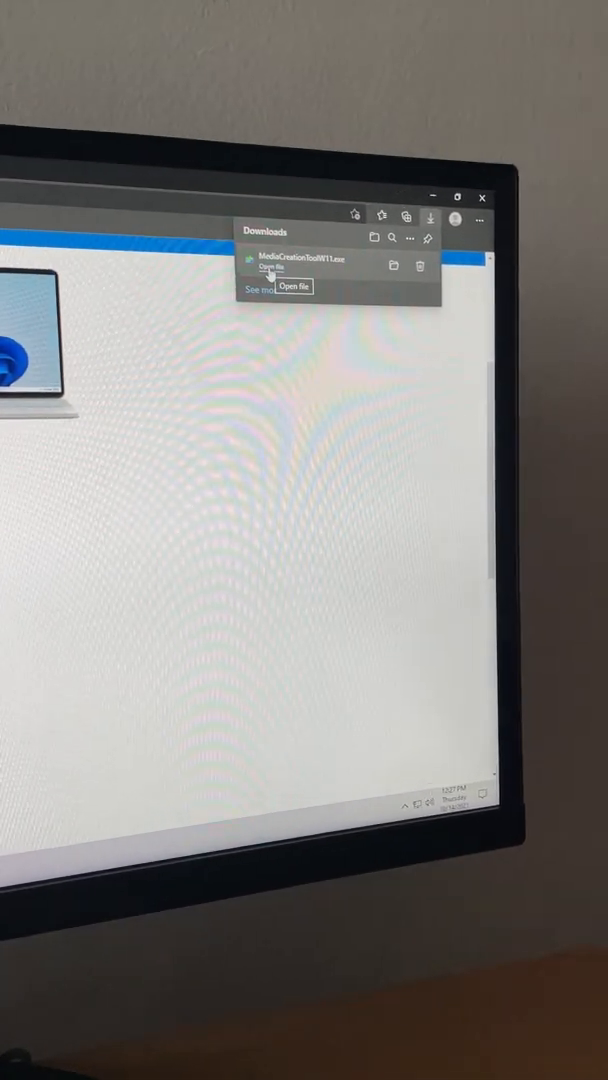
# - Launch MediaCreationToolW11.exe from Edge's Downloads panel
pyautogui.click(292, 287)
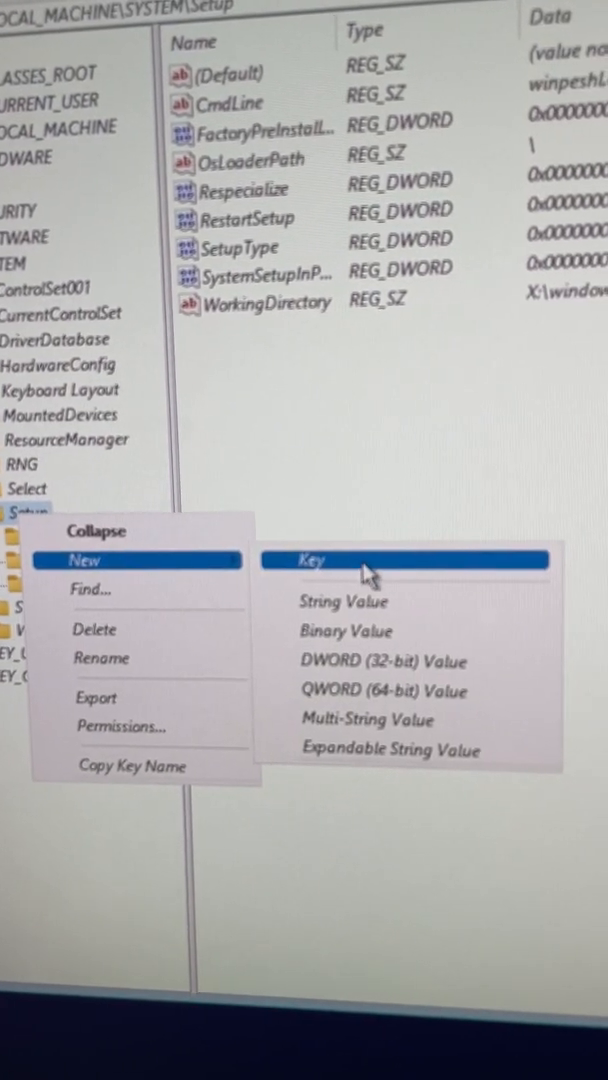
# - Add a key named LabConfig under HKEY_LOCAL_MACHINE\SYSTEM\Setup
pyautogui.click(313, 560)
pyautogui.write('LabConfig')
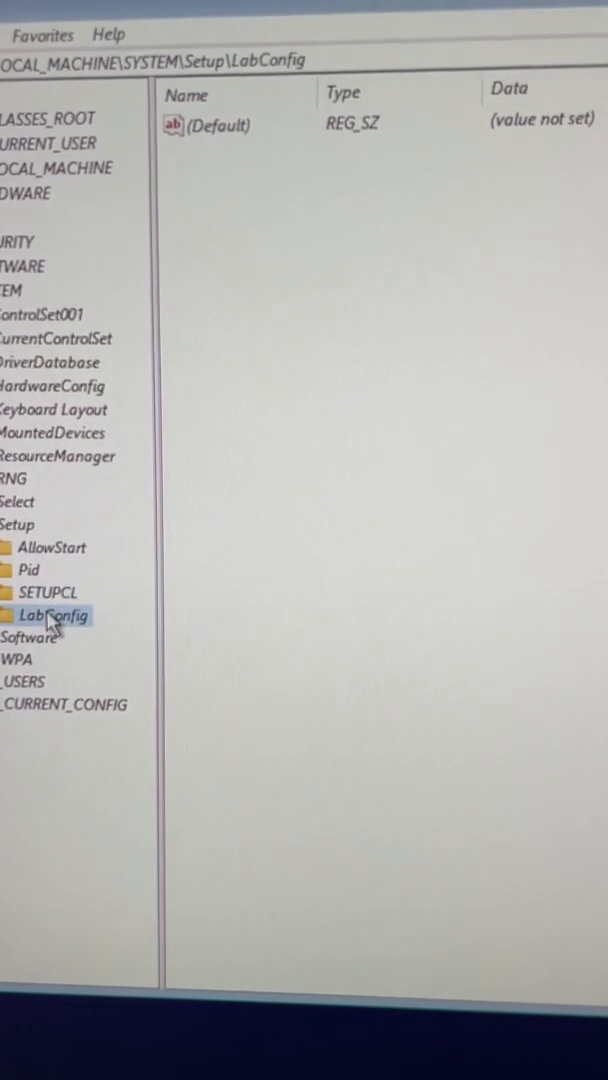
# - Create the BypassTPMCheck DWORD (32-bit) value in LabConfig and set its data to 1
pyautogui.rightClick(55, 615)
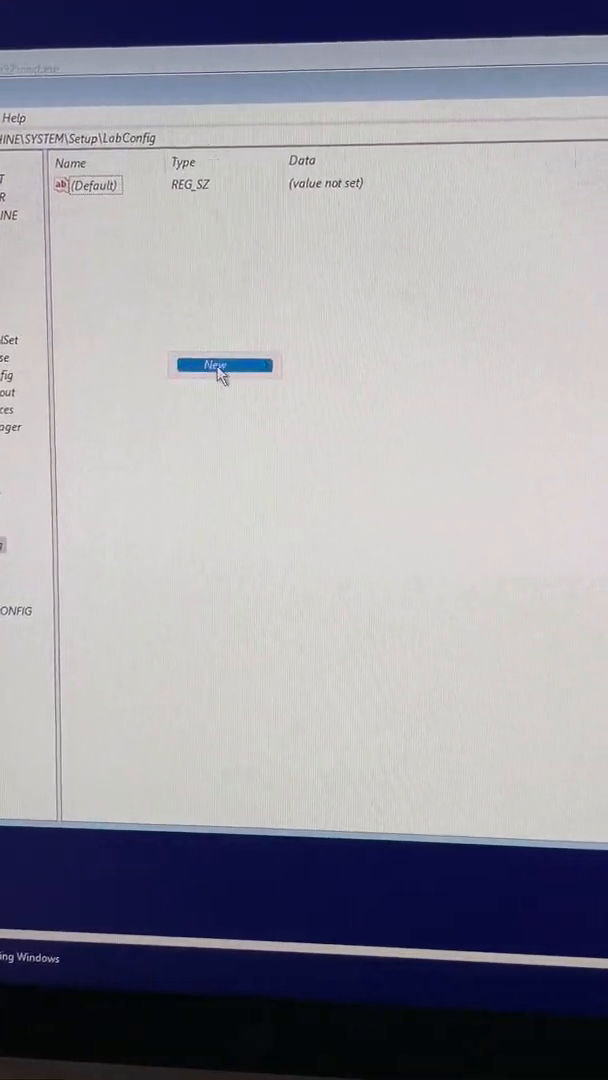
pyautogui.click(217, 365)
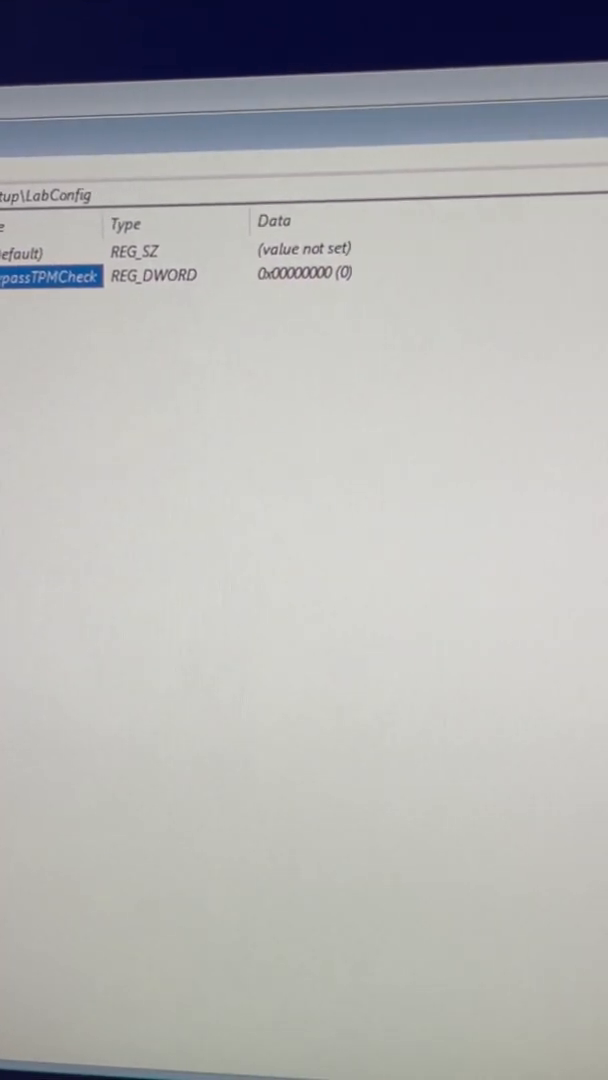
pyautogui.doubleClick(50, 275)
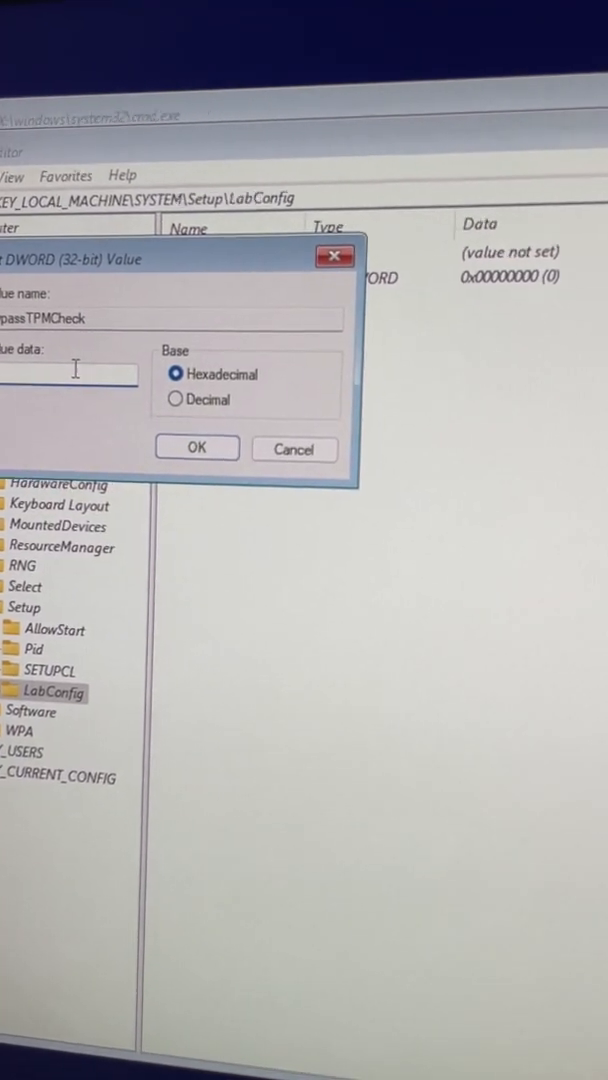
pyautogui.write('1')
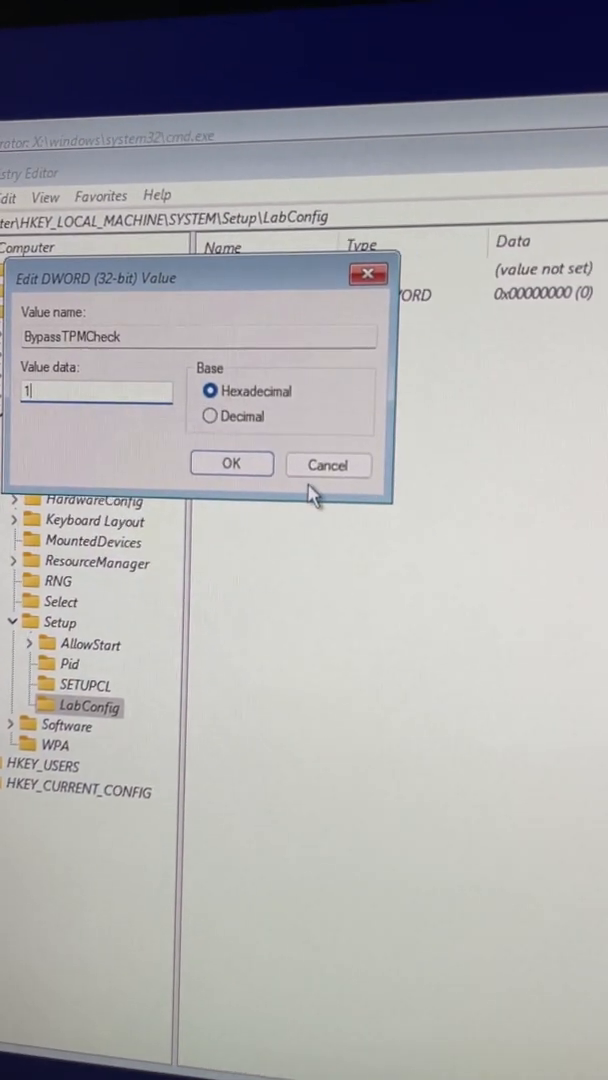
pyautogui.click(231, 464)
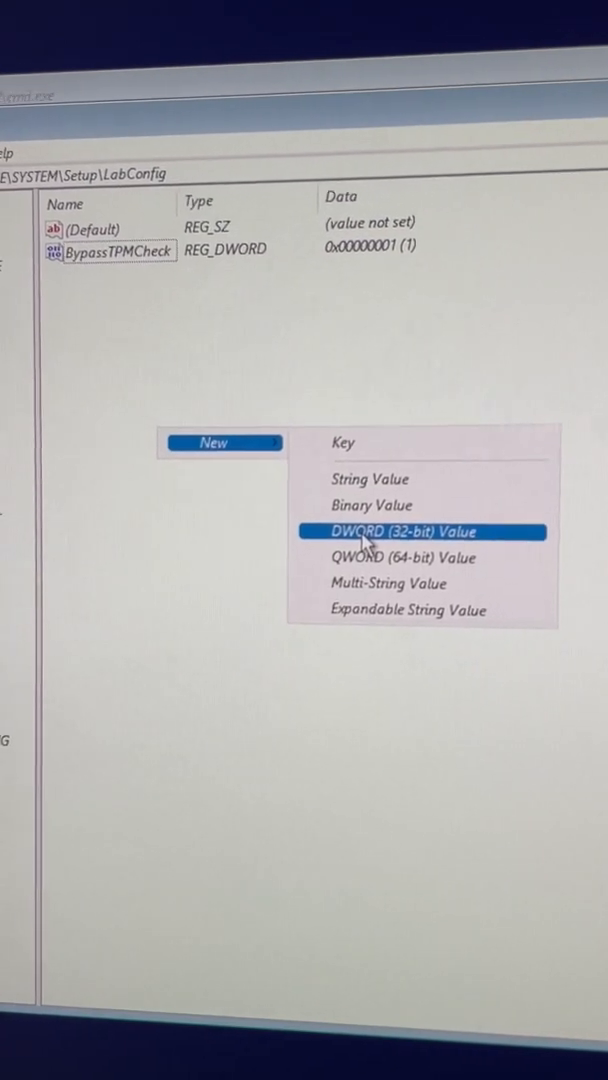
# - Add a BypassSecureBootCheck DWORD (32-bit) value to LabConfig
pyautogui.click(409, 531)
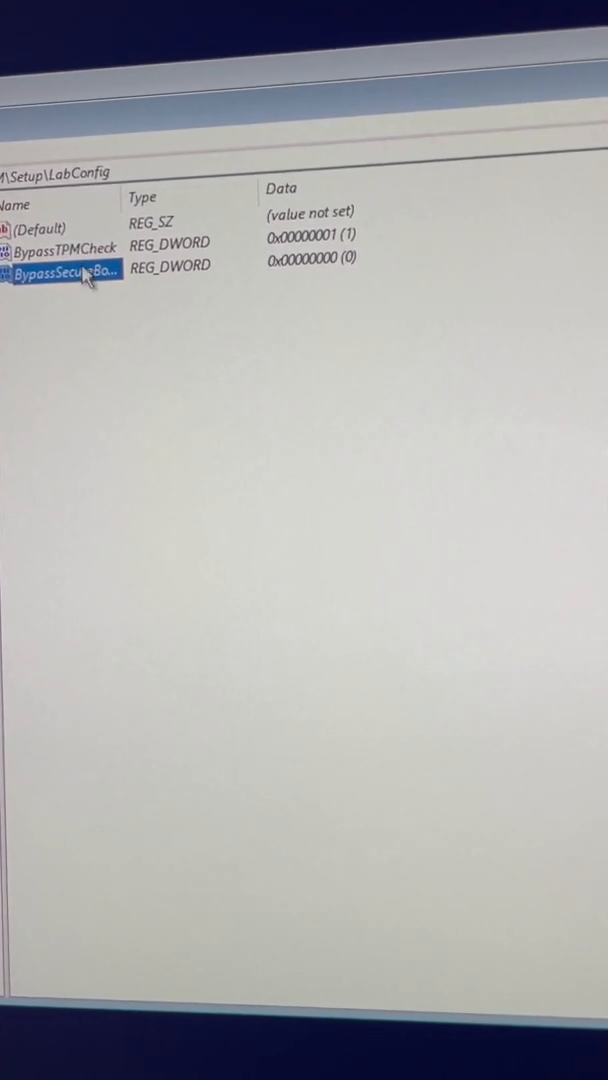
# - Enter and save new data for the BypassSecureBootCheck value
pyautogui.doubleClick(68, 280)
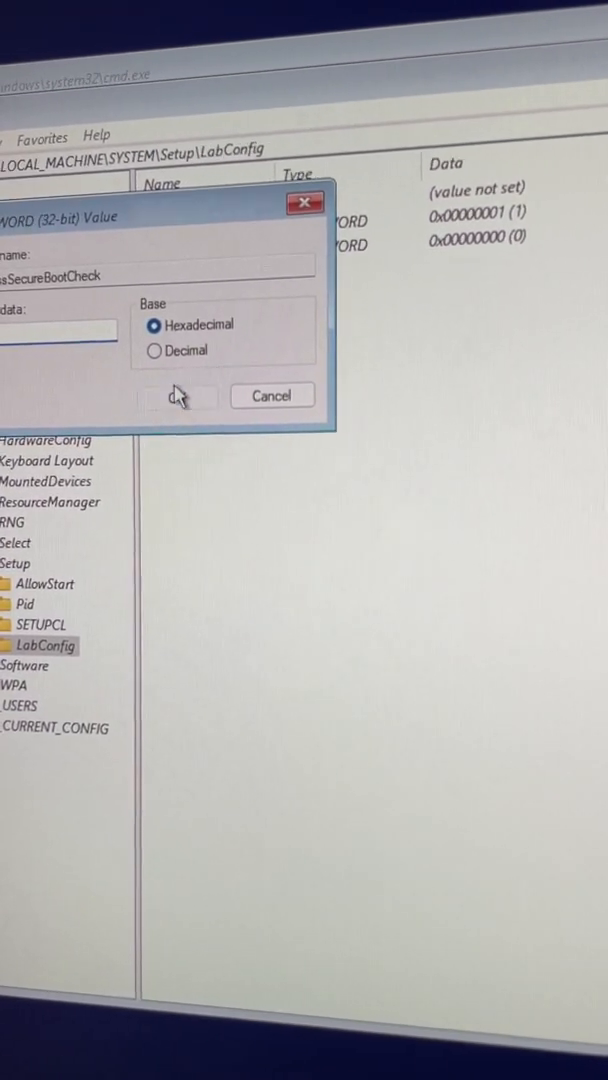
pyautogui.click(178, 395)
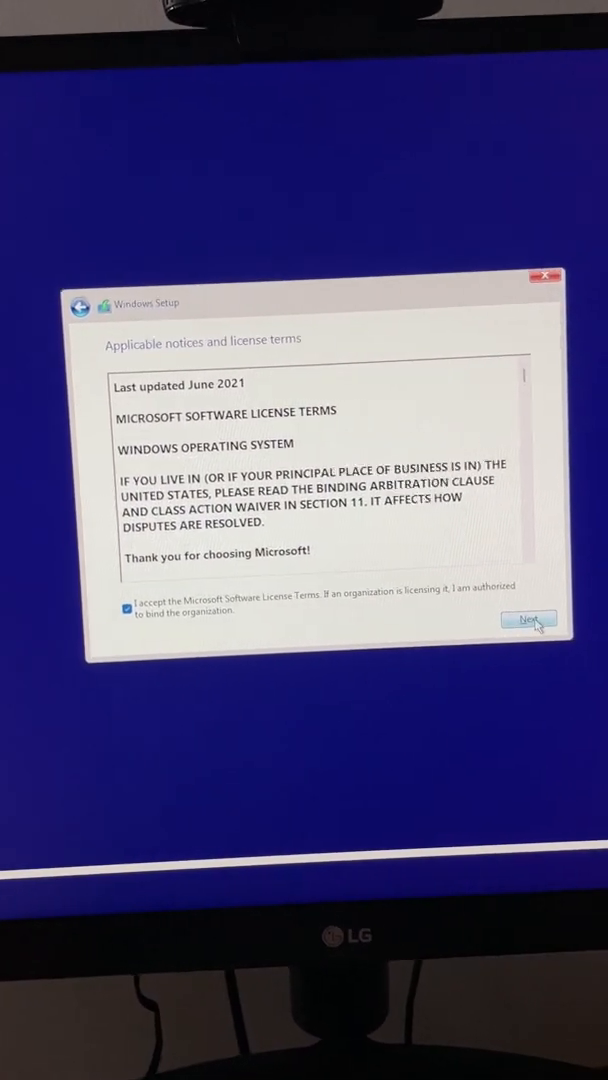
# - Accept the Microsoft Software License Terms and continue the Windows 11 installation
pyautogui.click(534, 619)
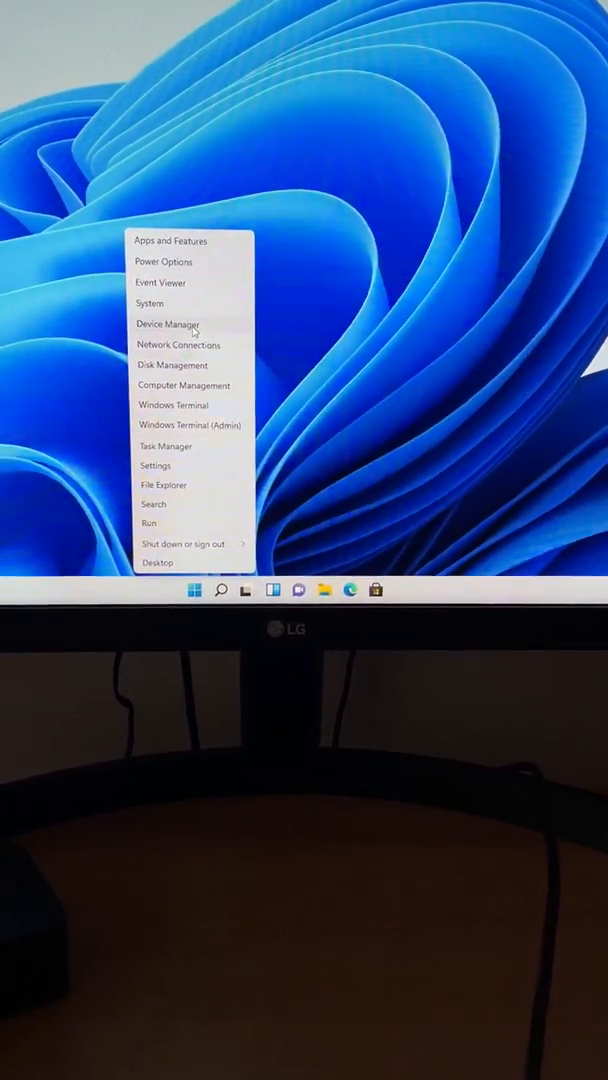
# - Launch Device Manager from the Start button's quick-access menu
pyautogui.click(166, 324)
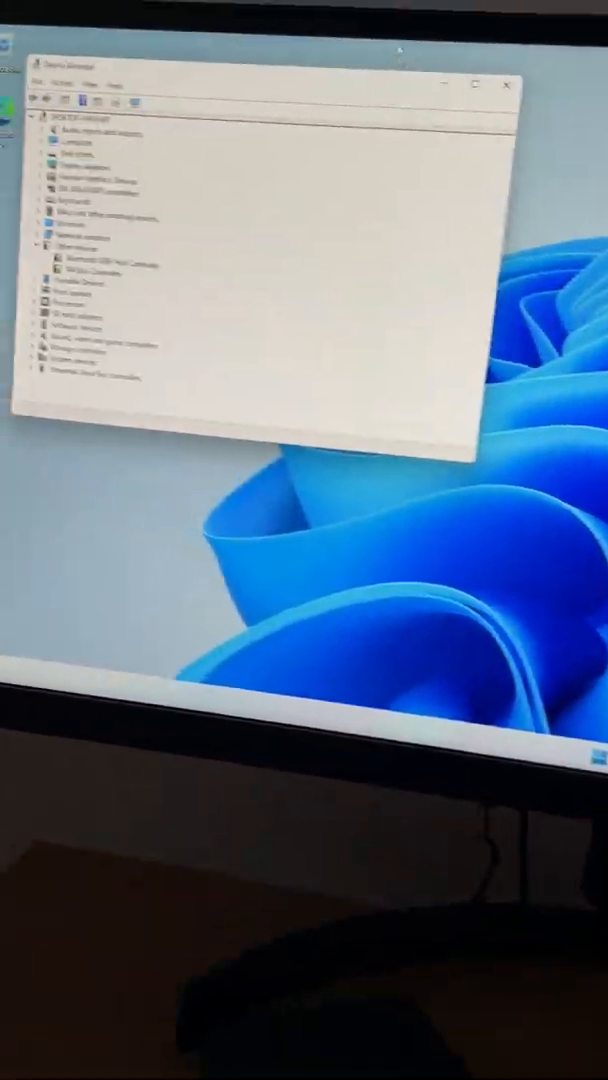